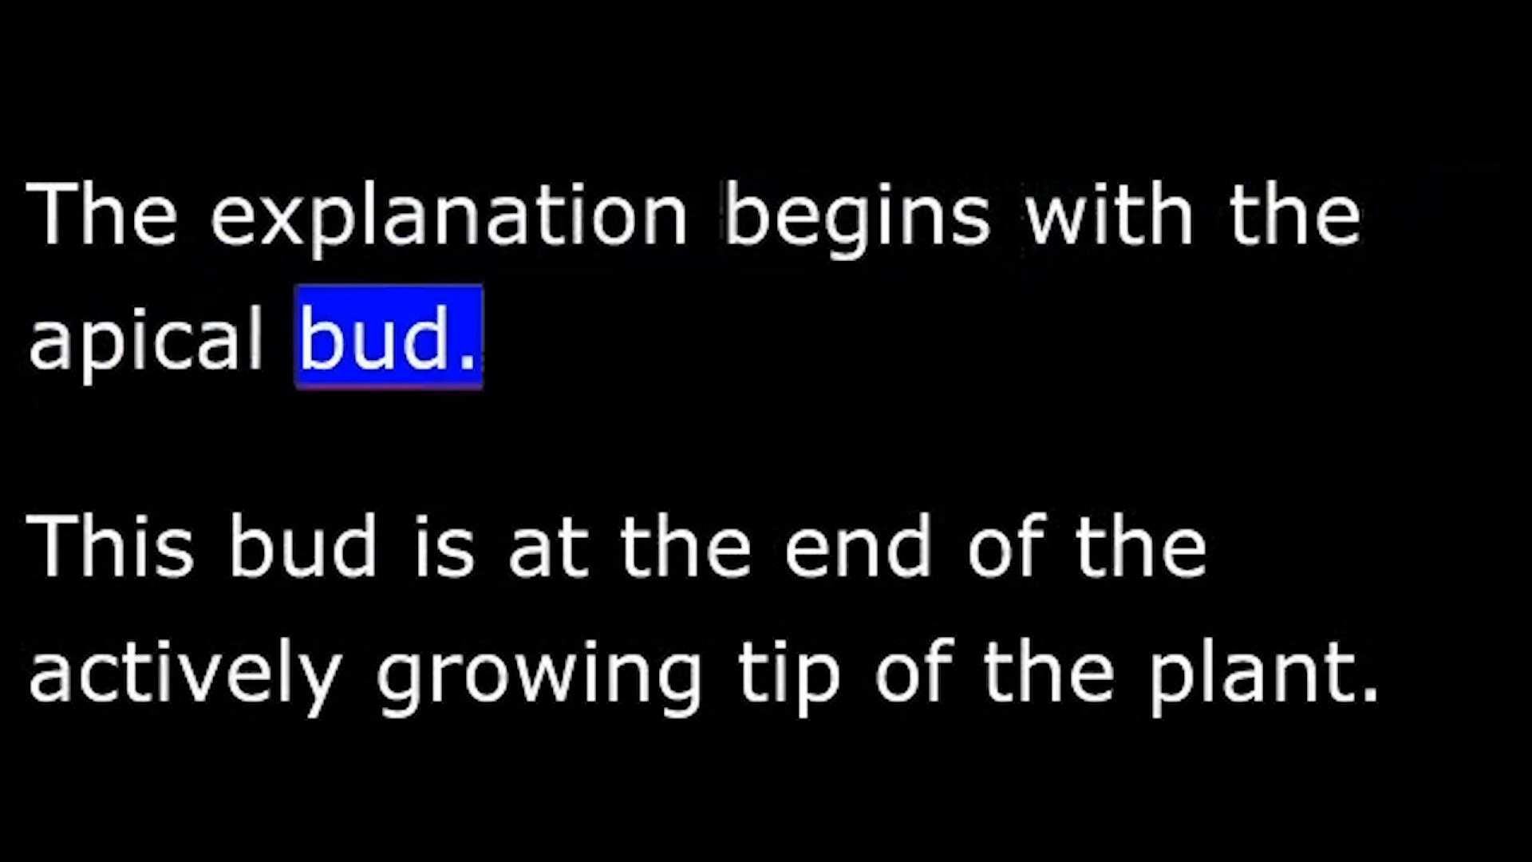
pyautogui.doubleClick(690, 547)
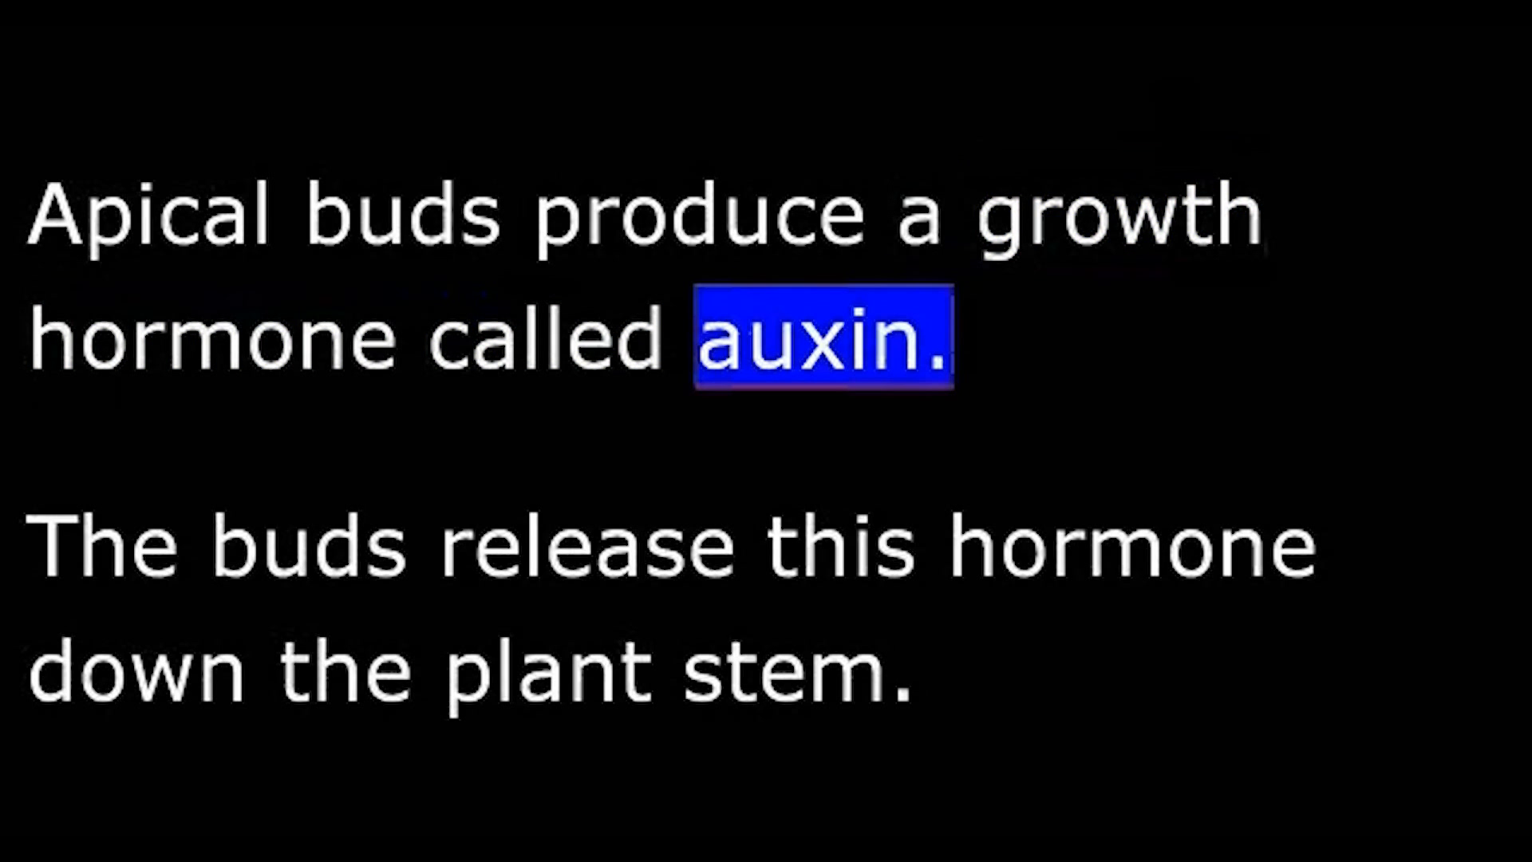
pyautogui.doubleClick(606, 545)
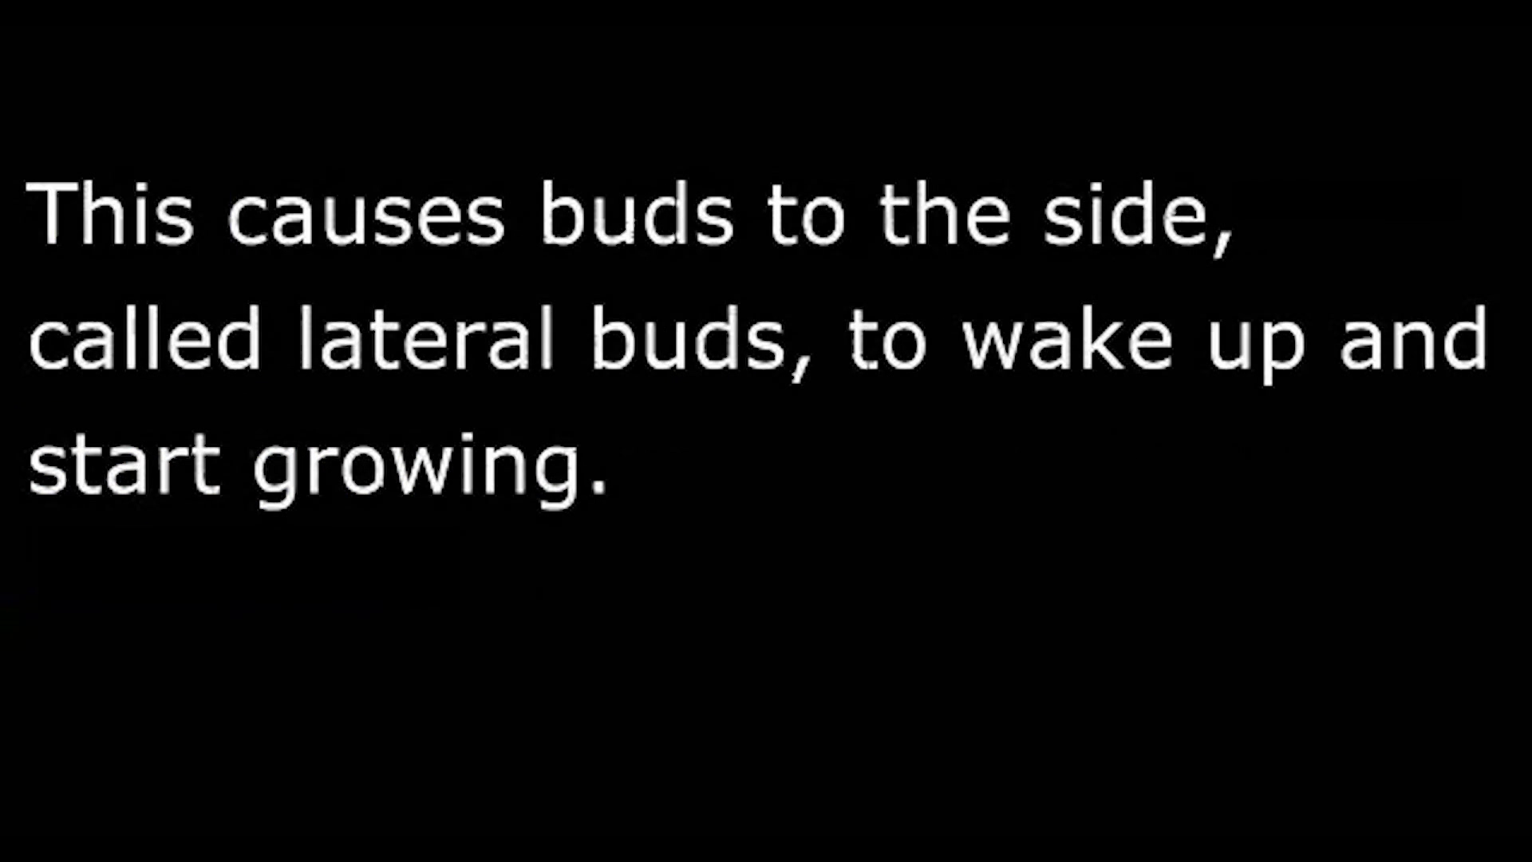
pyautogui.doubleClick(948, 212)
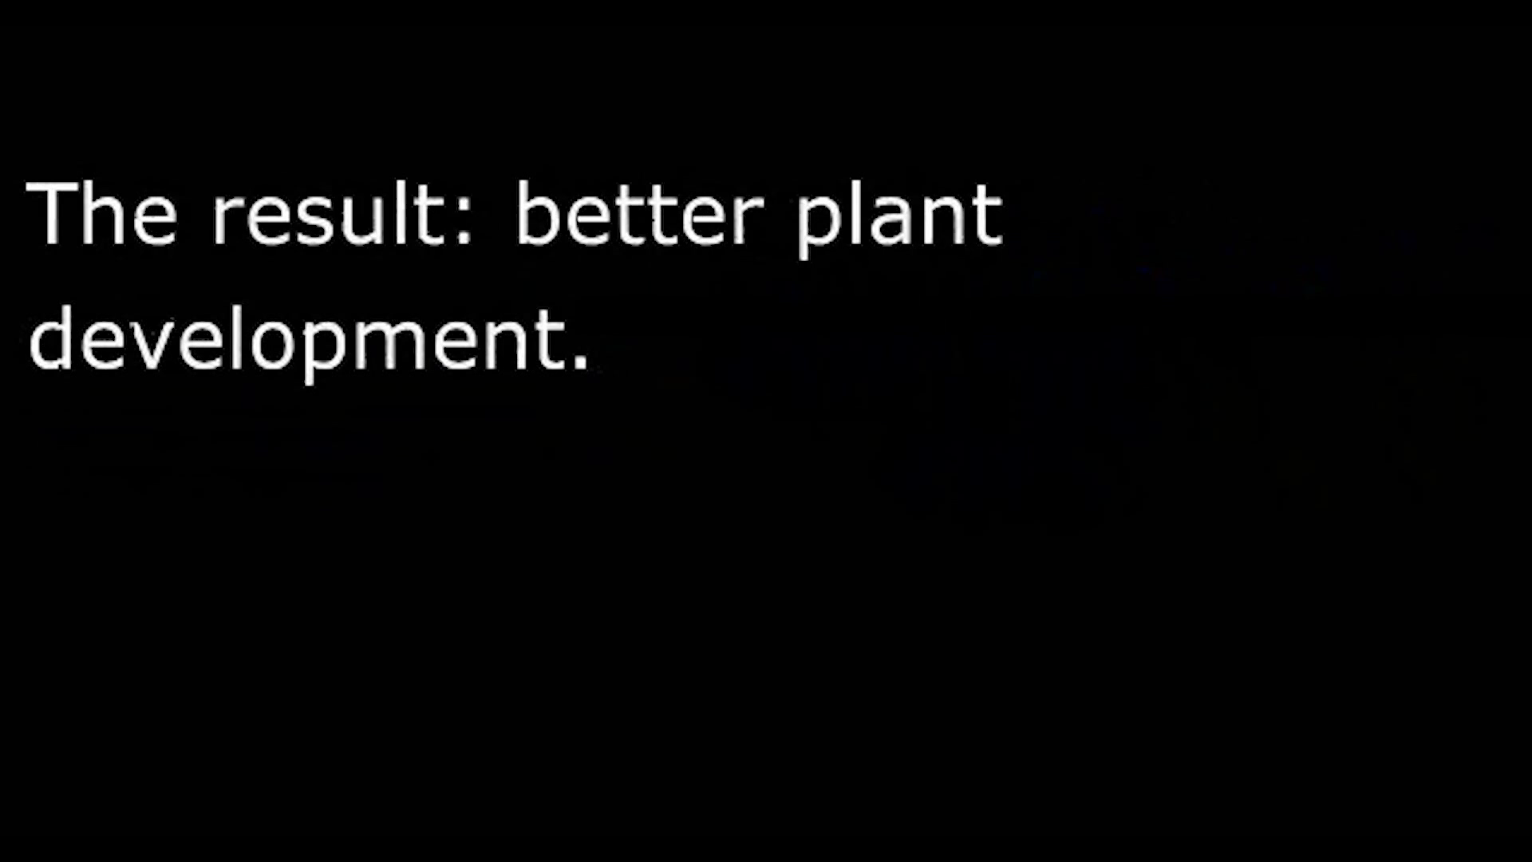
pyautogui.doubleClick(893, 215)
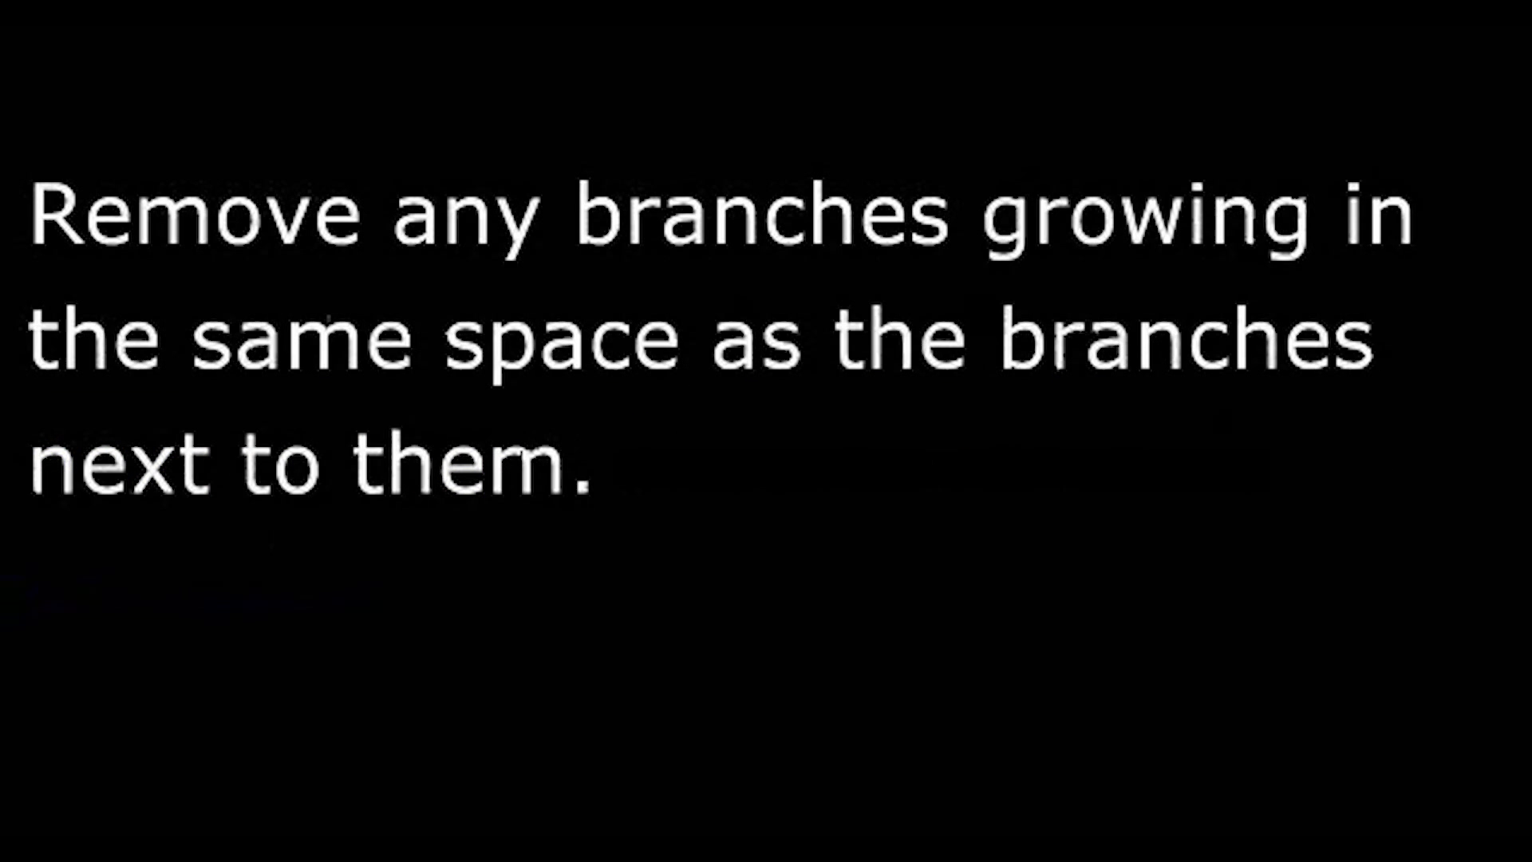
pyautogui.doubleClick(1159, 213)
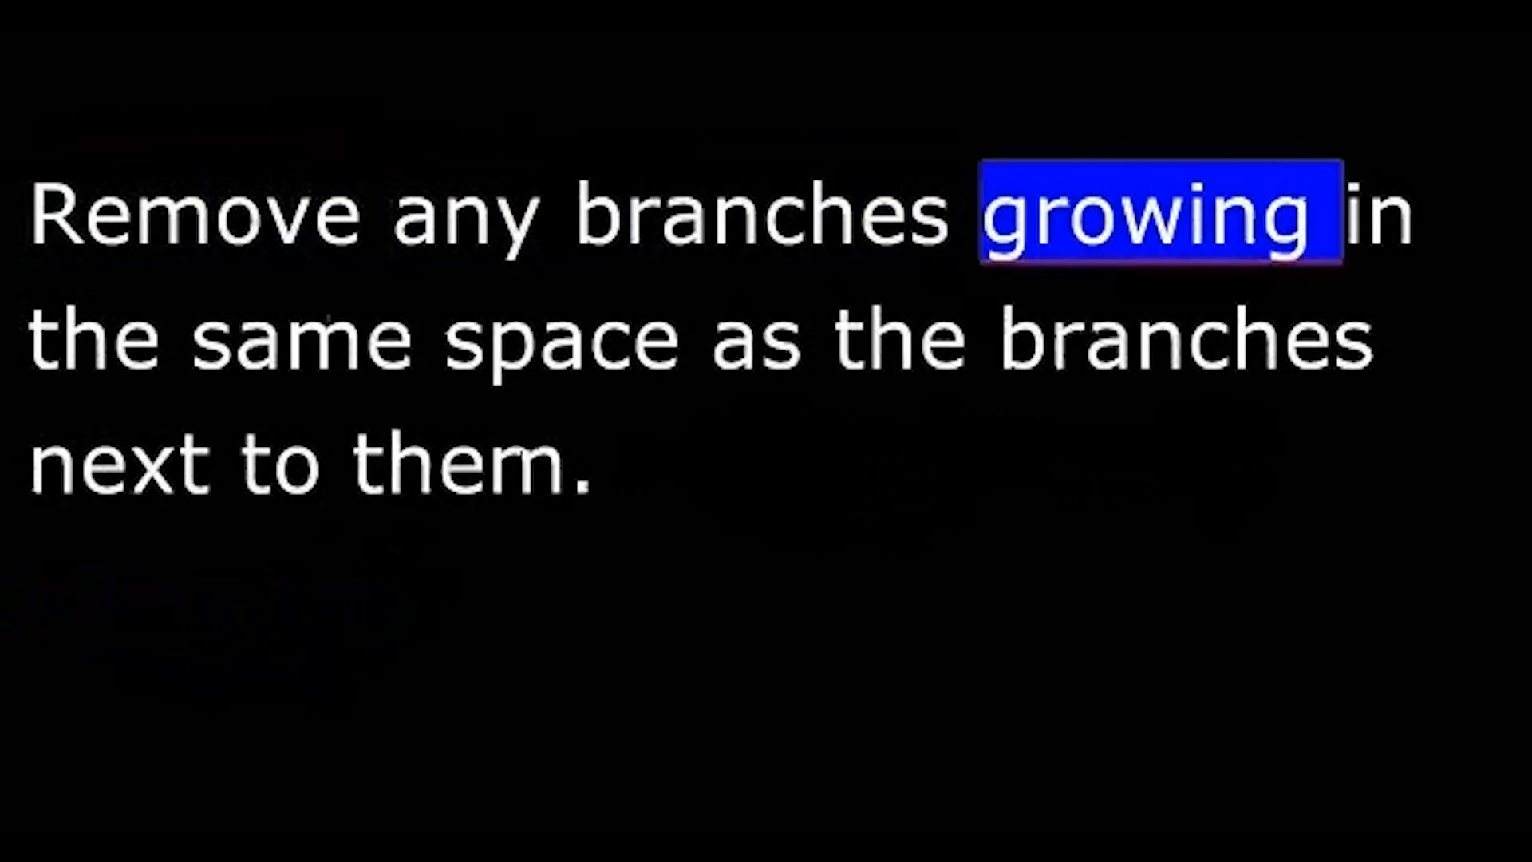